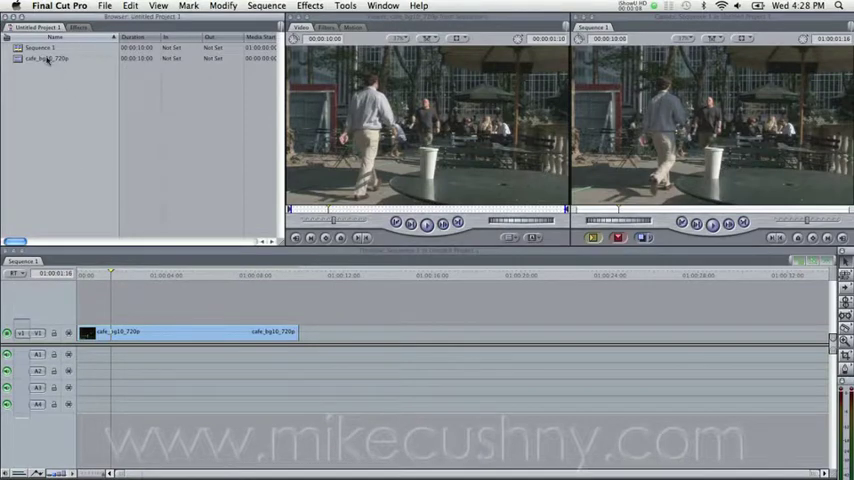
- Select Sequence 1 in the Browser as the item to export
{"action": "left_click", "coordinate": [40, 48]}
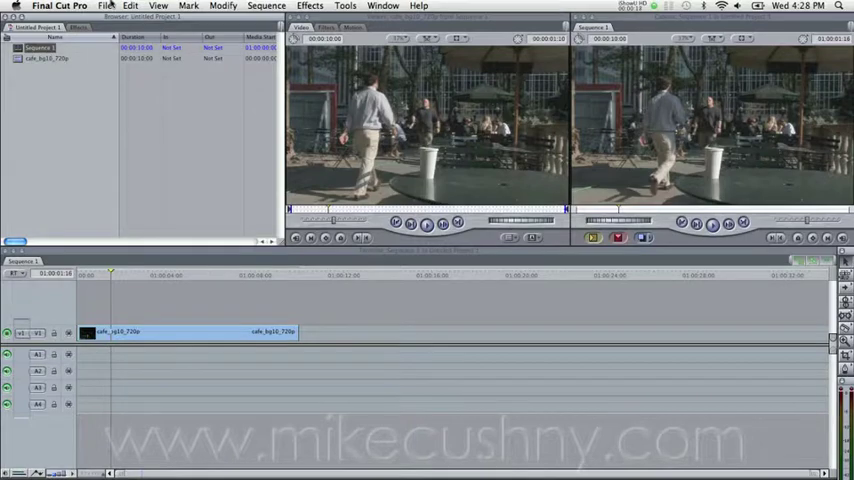
- Start a QuickTime Conversion export named web_video on the Desktop, with its extension shown
{"action": "left_click", "coordinate": [104, 6]}
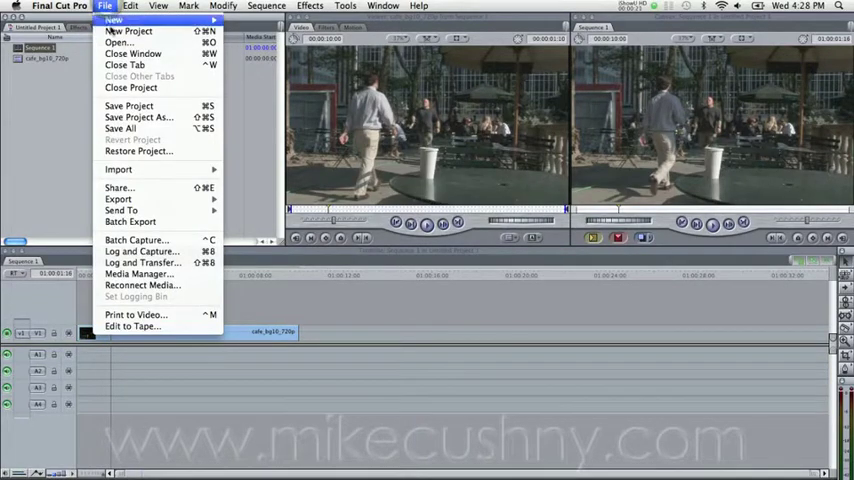
{"action": "mouse_move", "coordinate": [118, 198]}
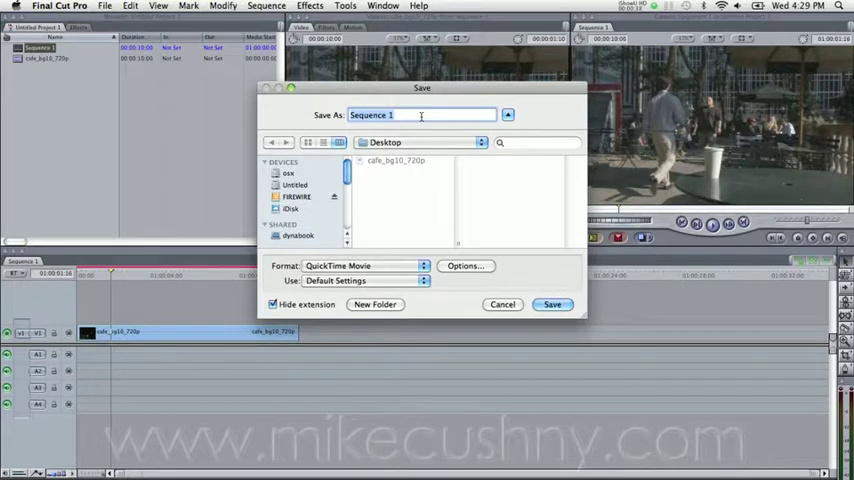
{"action": "type", "text": "web_video"}
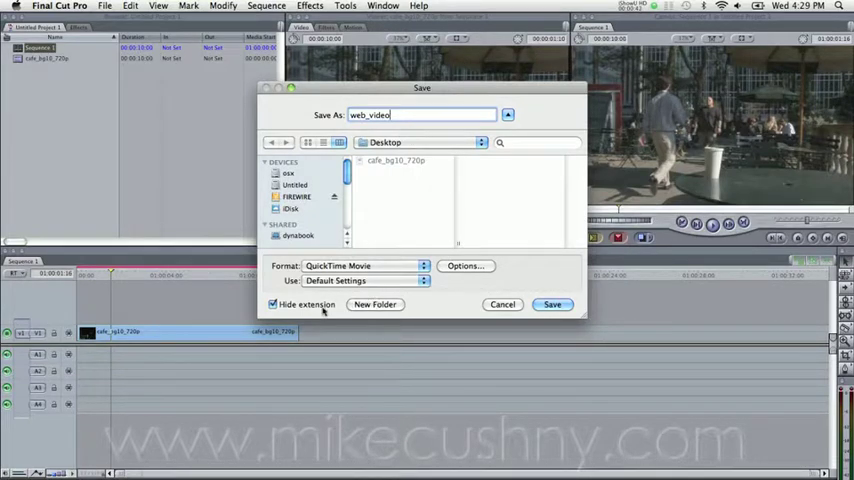
{"action": "left_click", "coordinate": [273, 304]}
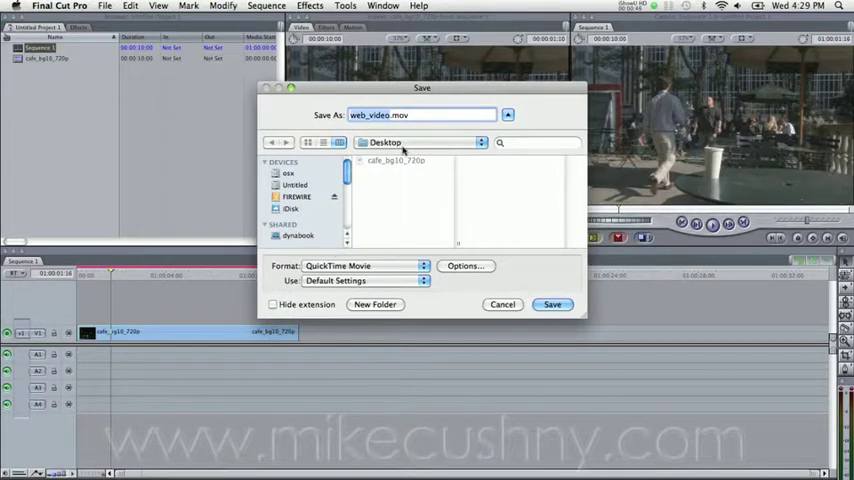
{"action": "mouse_move", "coordinate": [323, 265]}
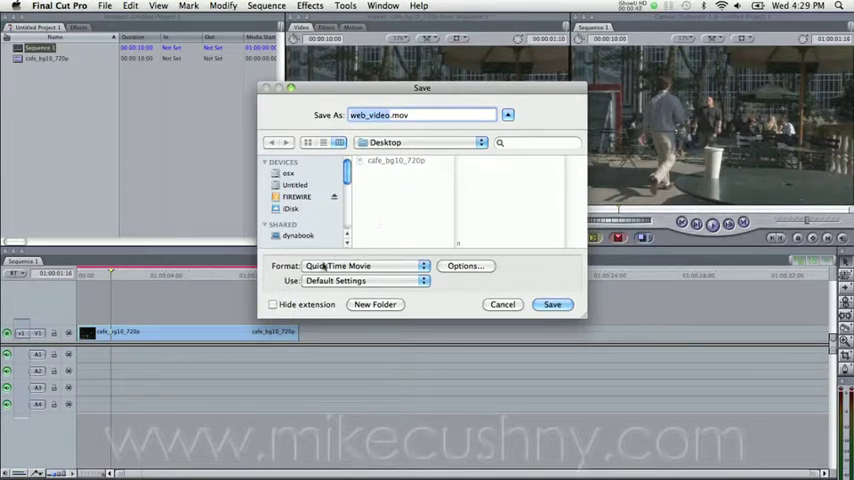
{"action": "mouse_move", "coordinate": [383, 267]}
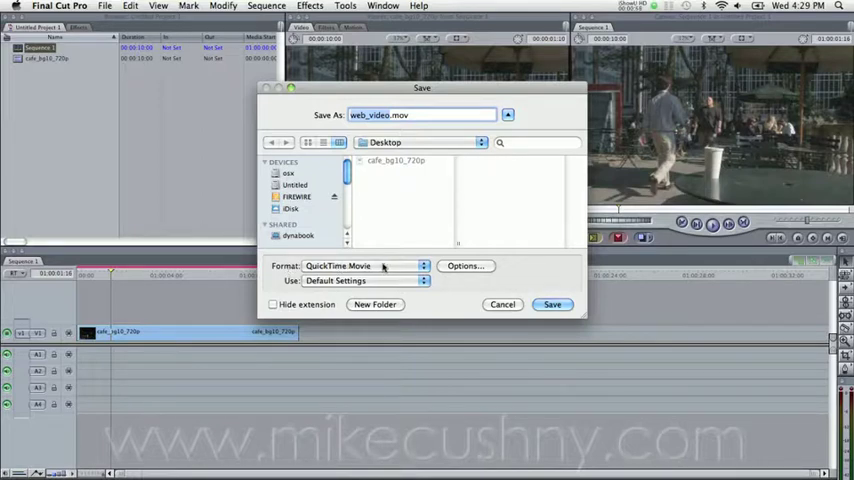
{"action": "left_click", "coordinate": [365, 265]}
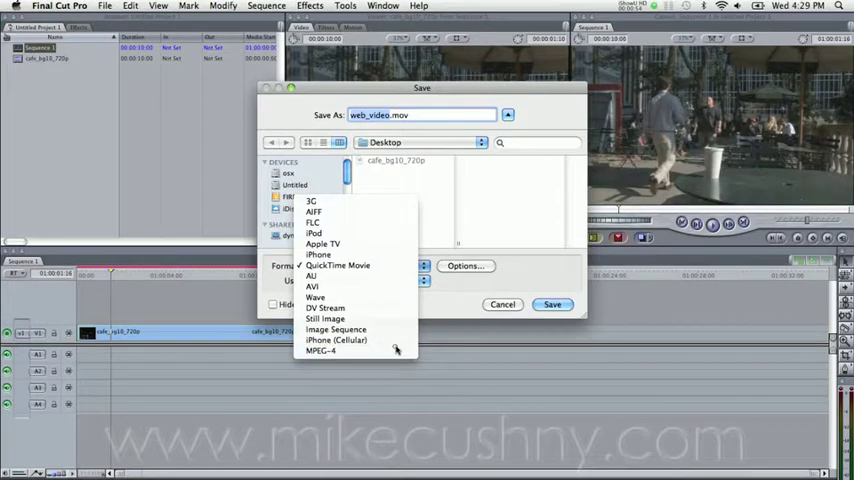
- Choose MPEG-4 as the export format, look over its Options, then cancel them
{"action": "left_click", "coordinate": [322, 350]}
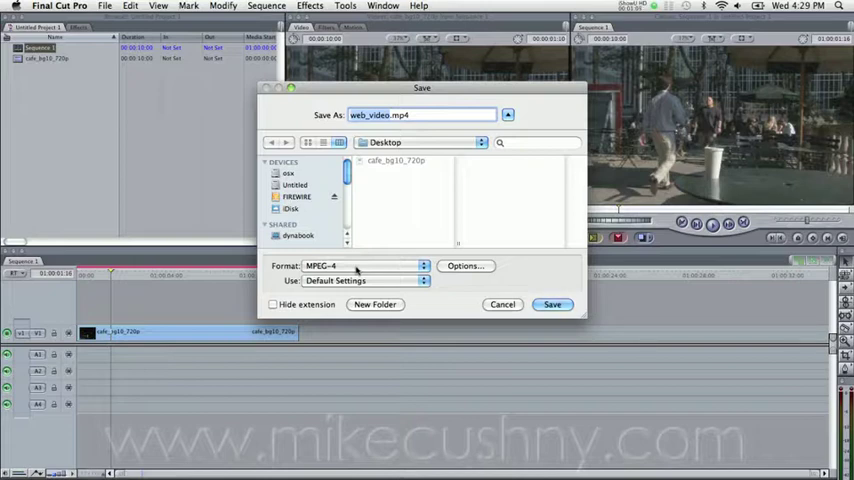
{"action": "mouse_move", "coordinate": [452, 272]}
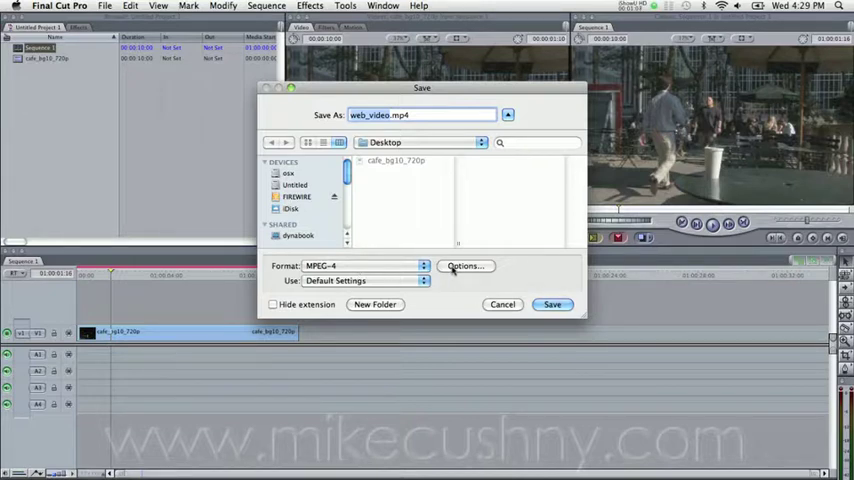
{"action": "left_click", "coordinate": [465, 265]}
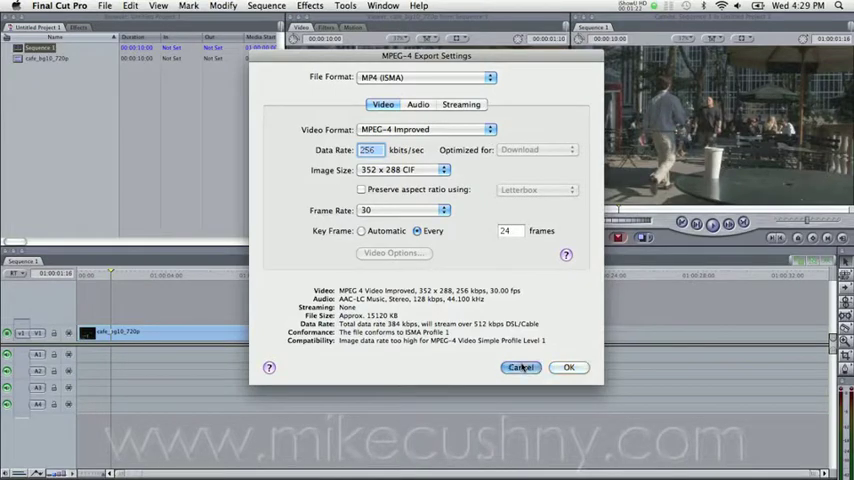
{"action": "left_click", "coordinate": [520, 367]}
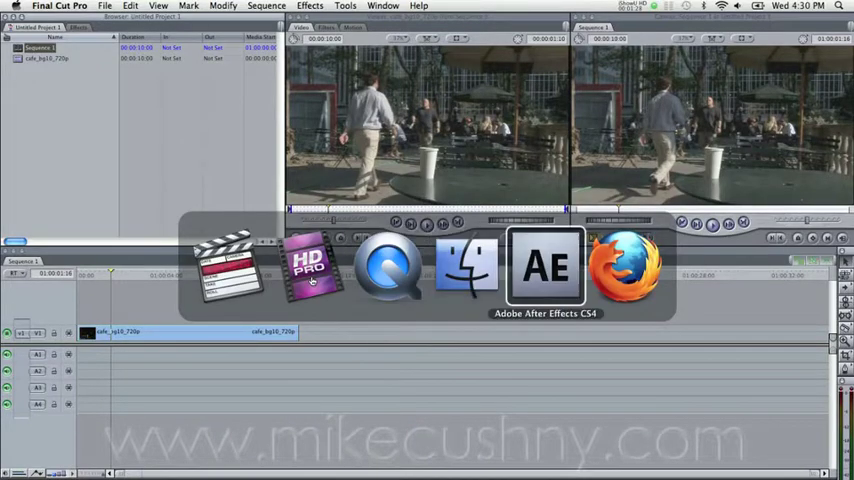
- In After Effects, go to the one-second frame and export 1_comp as MPEG-4, accepting the warning
{"action": "left_click", "coordinate": [544, 265]}
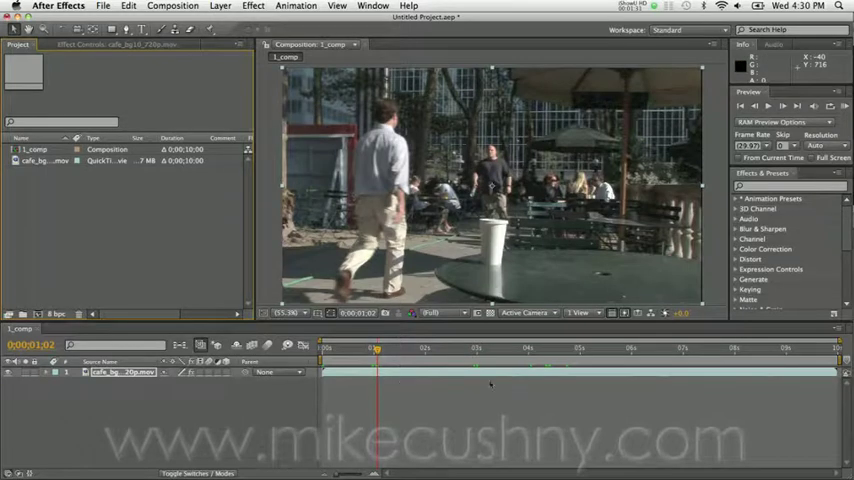
{"action": "mouse_move", "coordinate": [490, 385]}
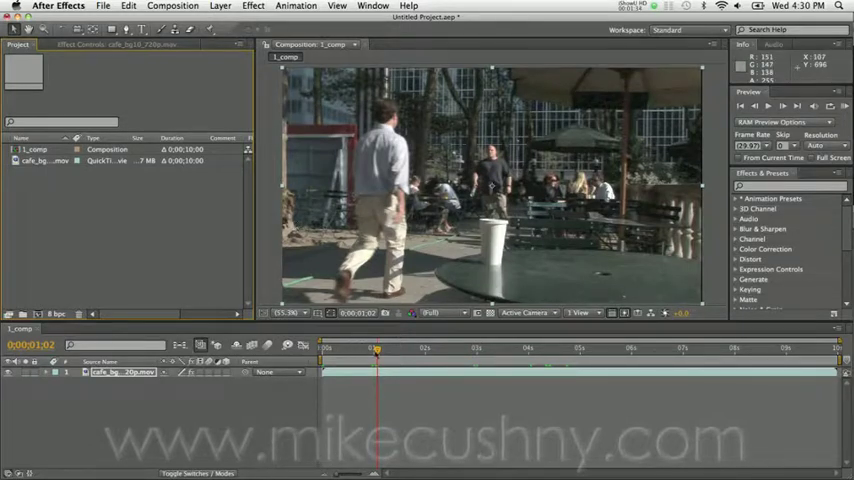
{"action": "left_click_drag", "start_coordinate": [377, 348], "coordinate": [374, 348]}
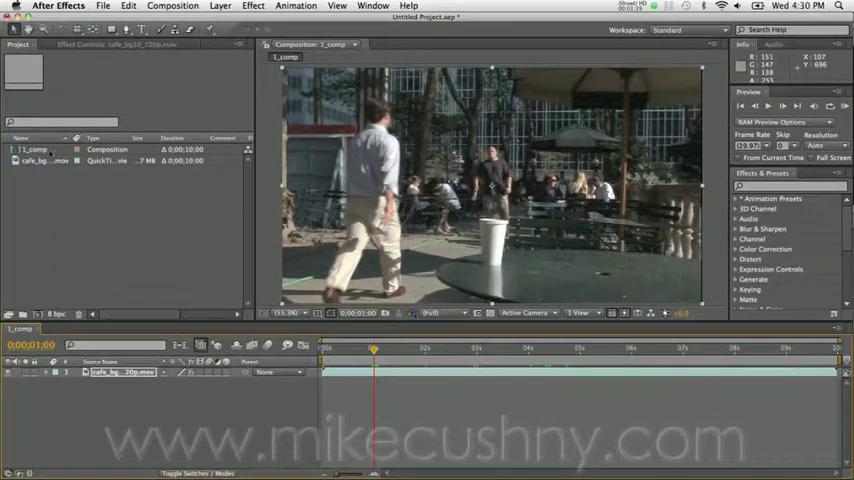
{"action": "left_click", "coordinate": [37, 149]}
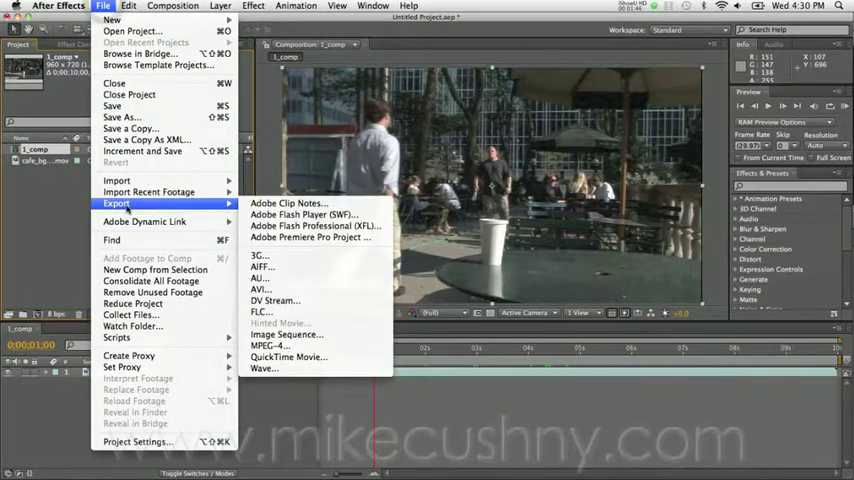
{"action": "mouse_move", "coordinate": [270, 345]}
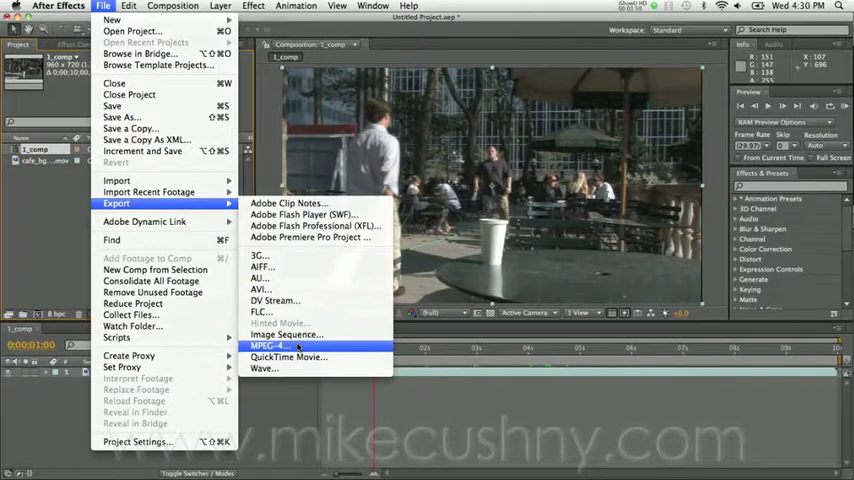
{"action": "left_click", "coordinate": [289, 357]}
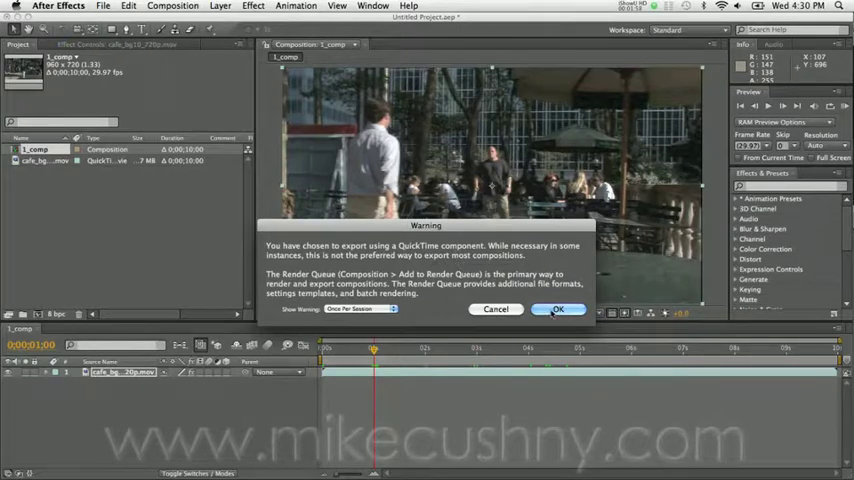
{"action": "left_click", "coordinate": [557, 308]}
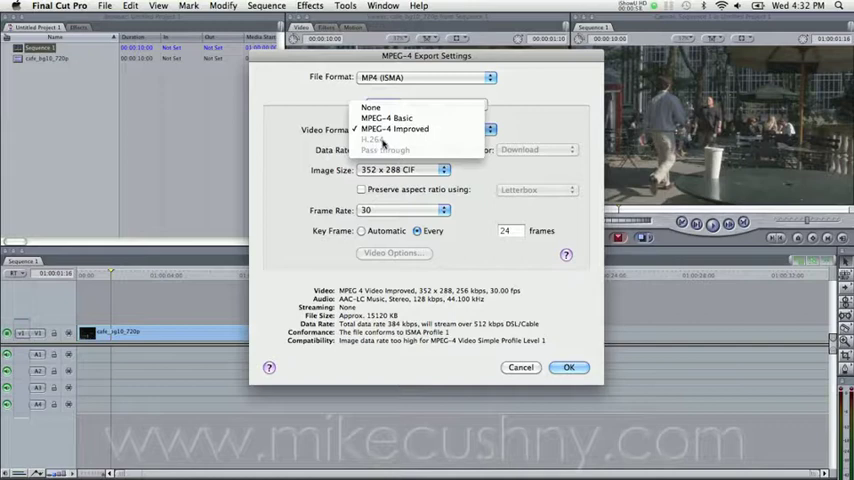
- Set the MPEG-4 File Format to MP4 and the Video Format to H.264
{"action": "left_click", "coordinate": [395, 128]}
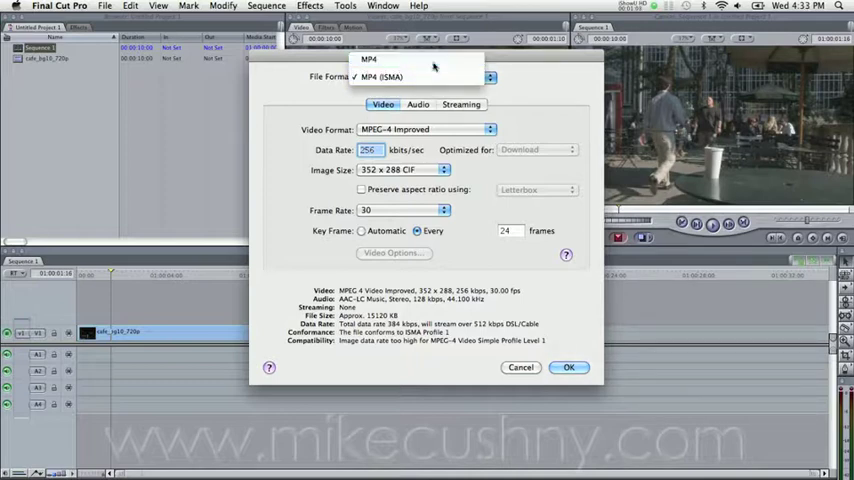
{"action": "left_click", "coordinate": [368, 59]}
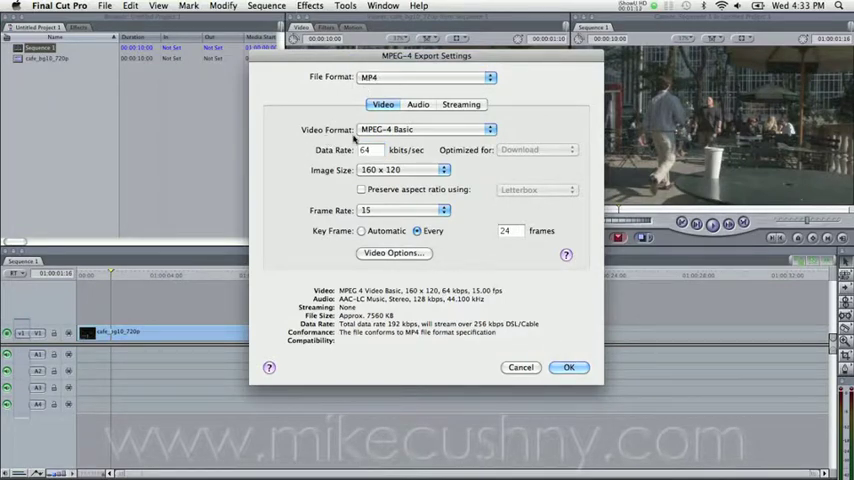
{"action": "left_click", "coordinate": [425, 129]}
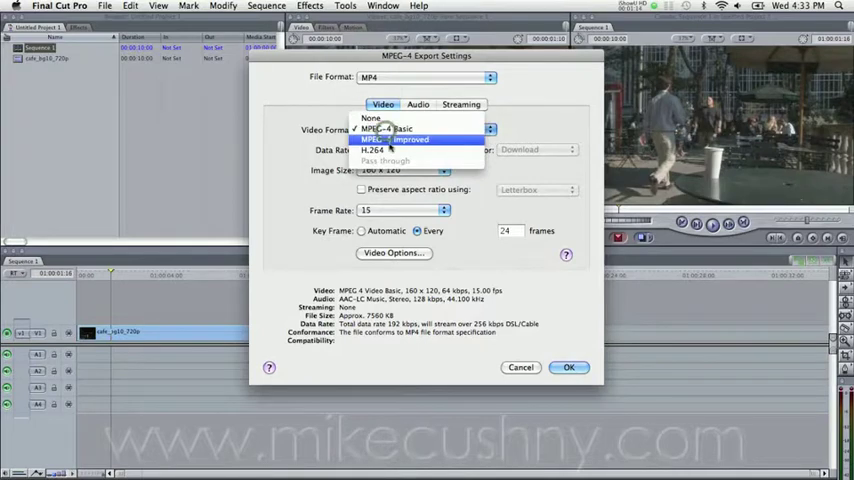
{"action": "mouse_move", "coordinate": [371, 149]}
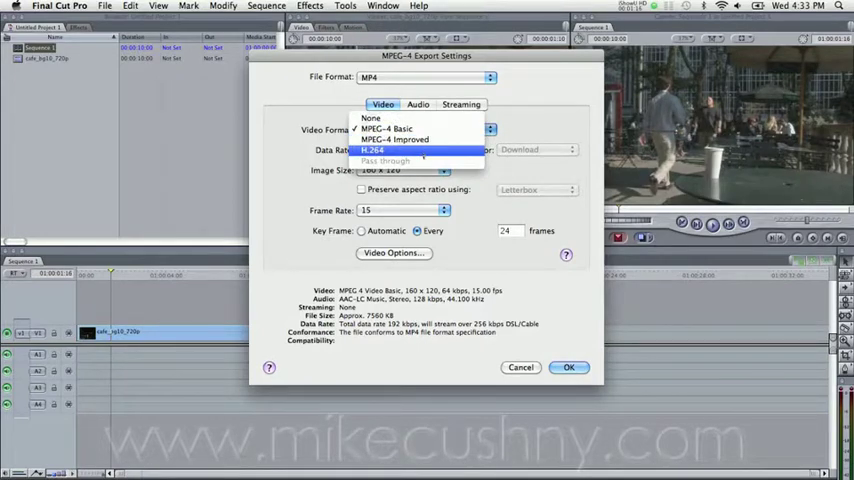
{"action": "left_click", "coordinate": [372, 149]}
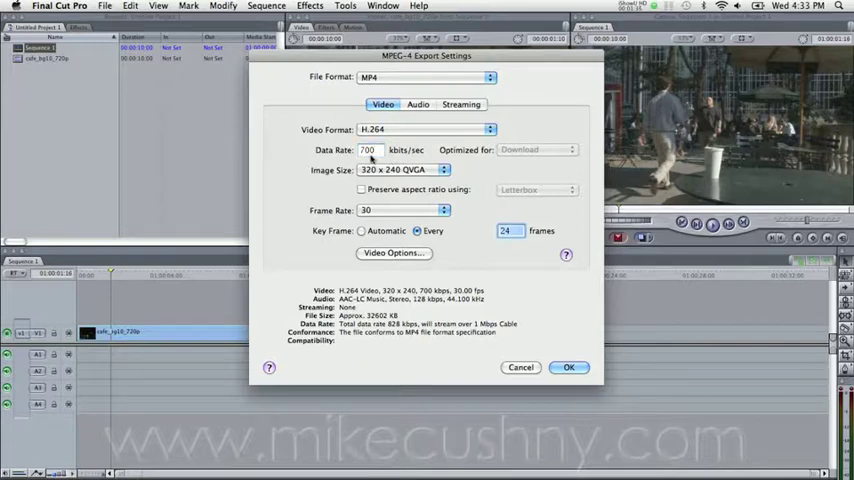
- Use a Custom 640 x 360 image size at 700 kbits/sec with Key Frame set to Automatic
{"action": "left_click", "coordinate": [443, 169]}
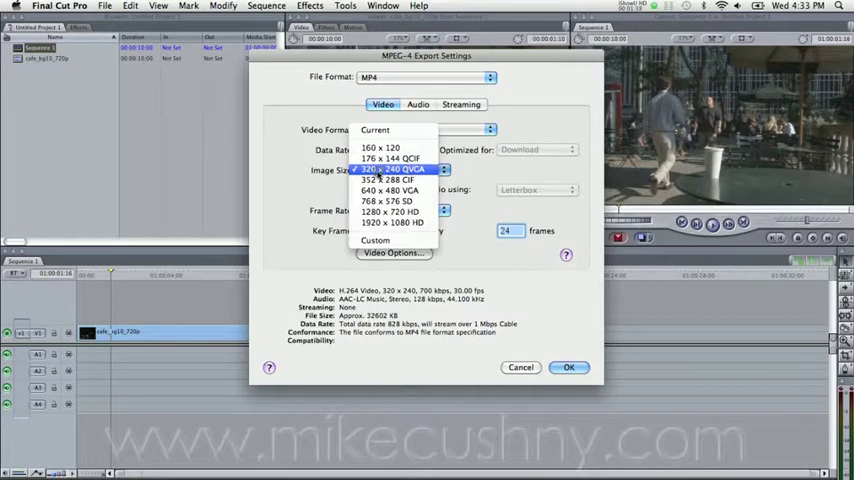
{"action": "mouse_move", "coordinate": [375, 241]}
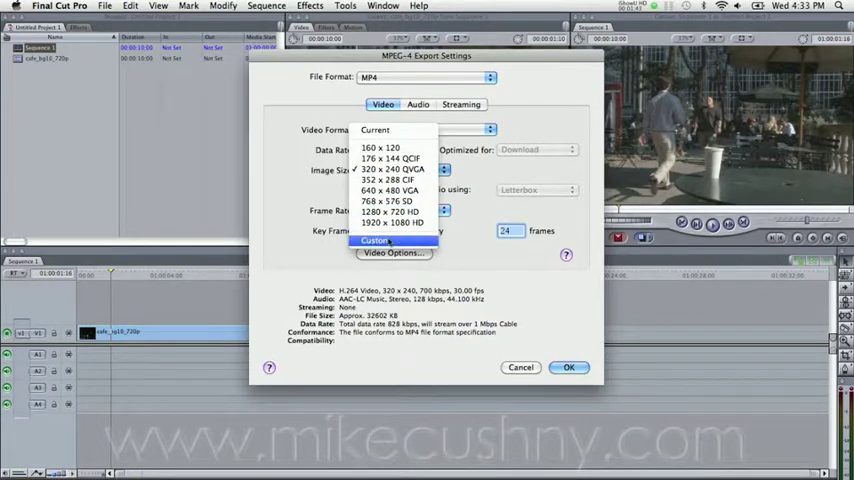
{"action": "left_click", "coordinate": [375, 240]}
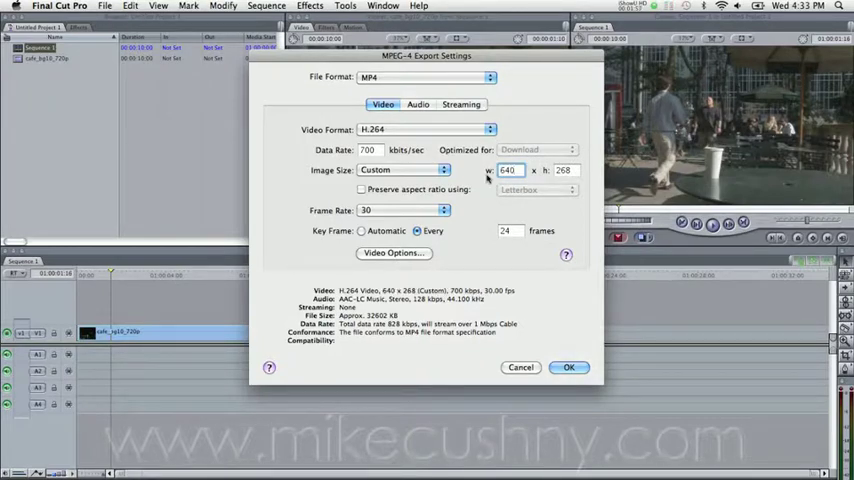
{"action": "triple_click", "coordinate": [562, 170]}
{"action": "type", "text": "360"}
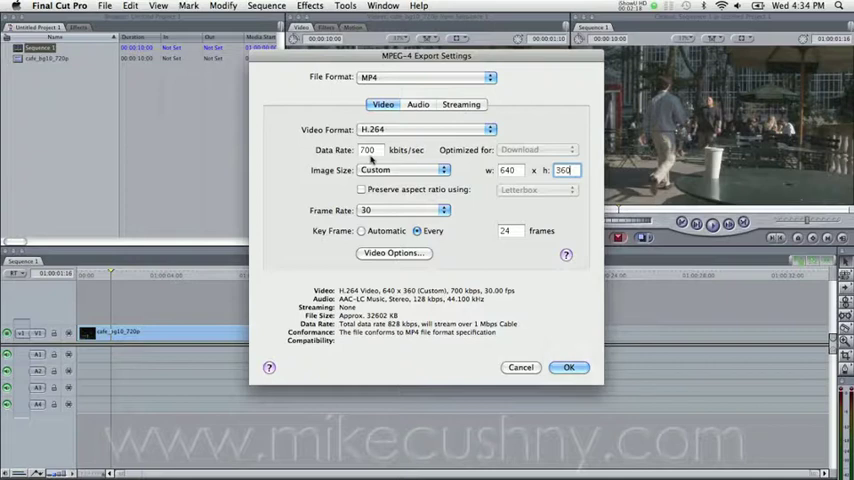
{"action": "mouse_move", "coordinate": [405, 168]}
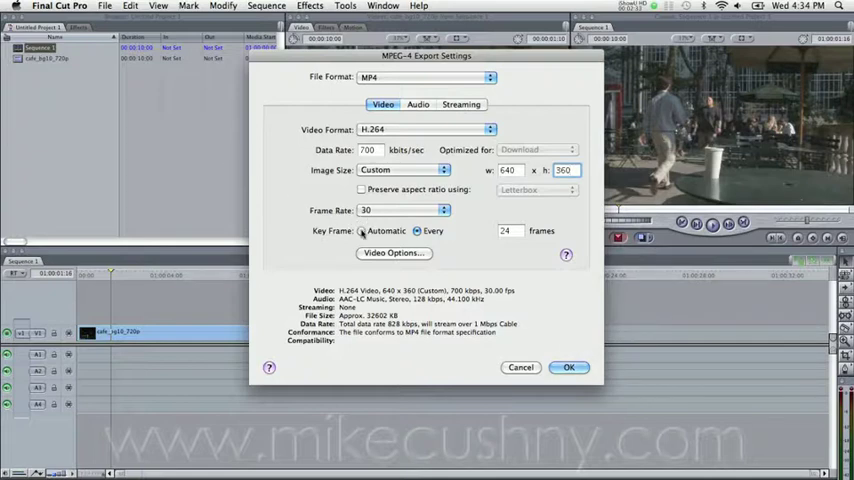
{"action": "left_click", "coordinate": [362, 231]}
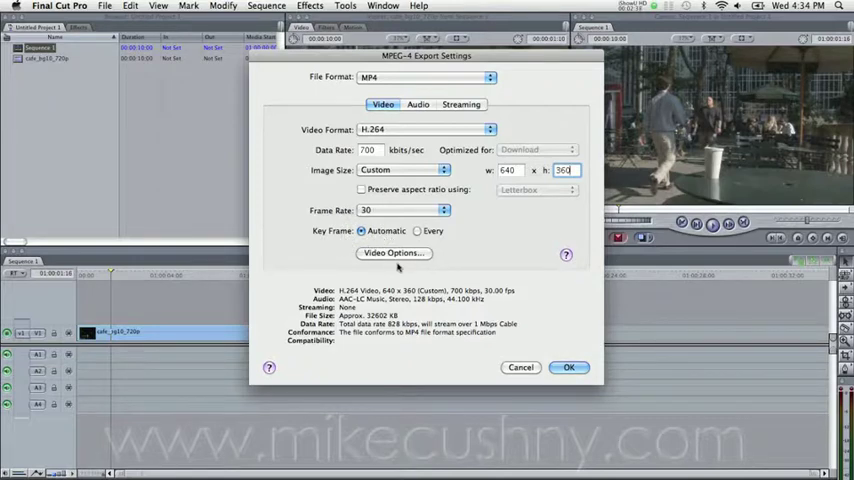
- Limit H.264 Video Options to the Baseline profile with Best quality (Multi-pass) encoding
{"action": "left_click", "coordinate": [393, 252]}
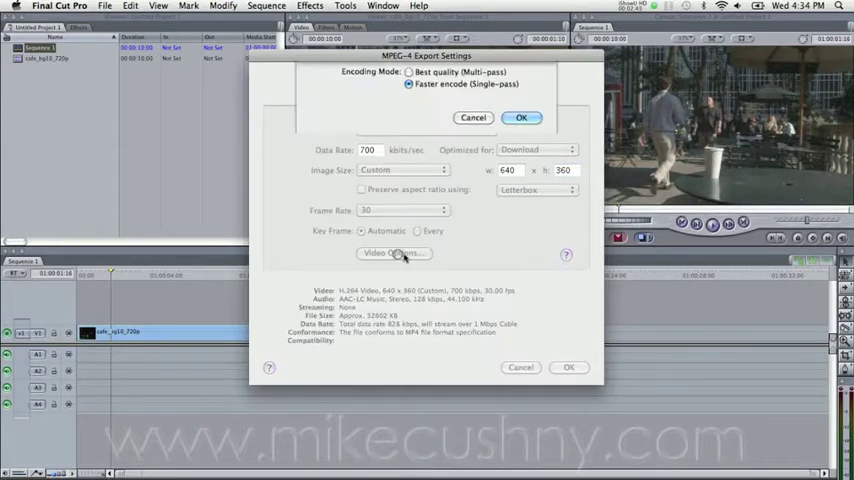
{"action": "left_click", "coordinate": [393, 252]}
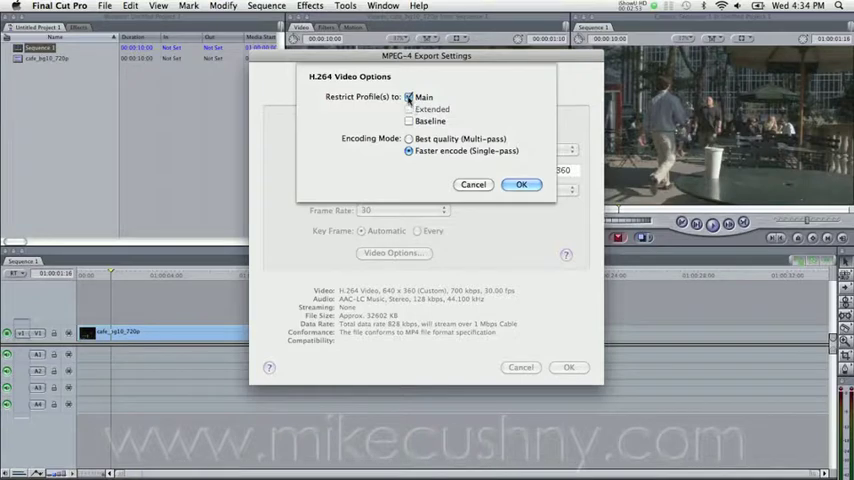
{"action": "left_click", "coordinate": [408, 97]}
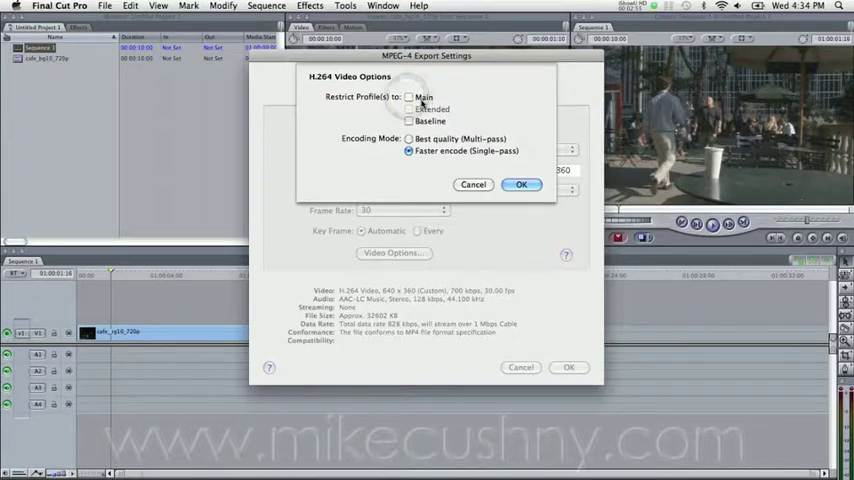
{"action": "left_click", "coordinate": [409, 120]}
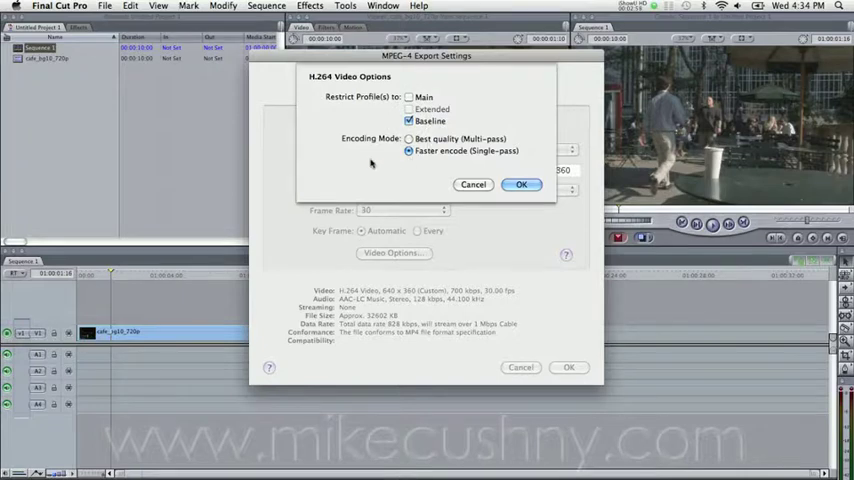
{"action": "left_click", "coordinate": [409, 138]}
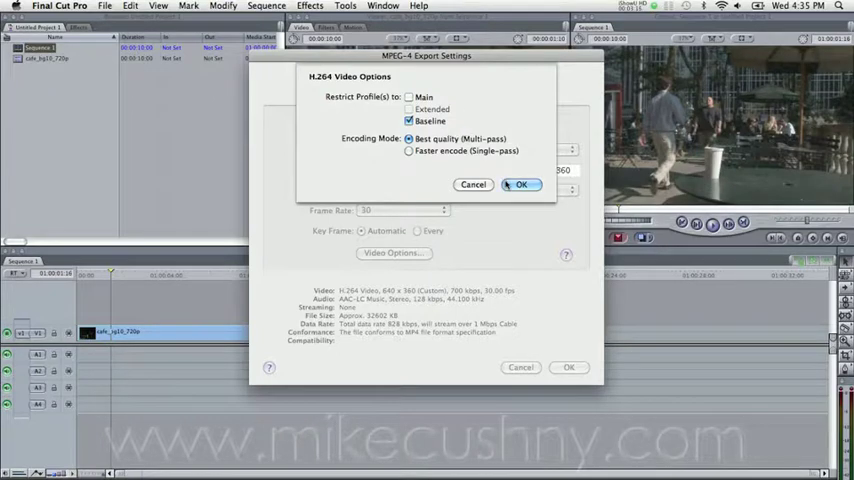
{"action": "left_click", "coordinate": [520, 184]}
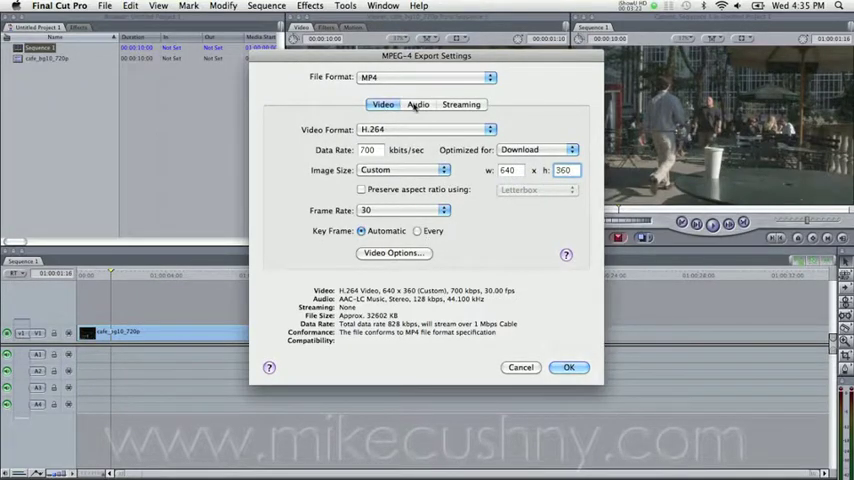
- Set audio Channels to Mono and Encoding Quality to Best, and review the Video and Streaming tabs
{"action": "left_click", "coordinate": [418, 104]}
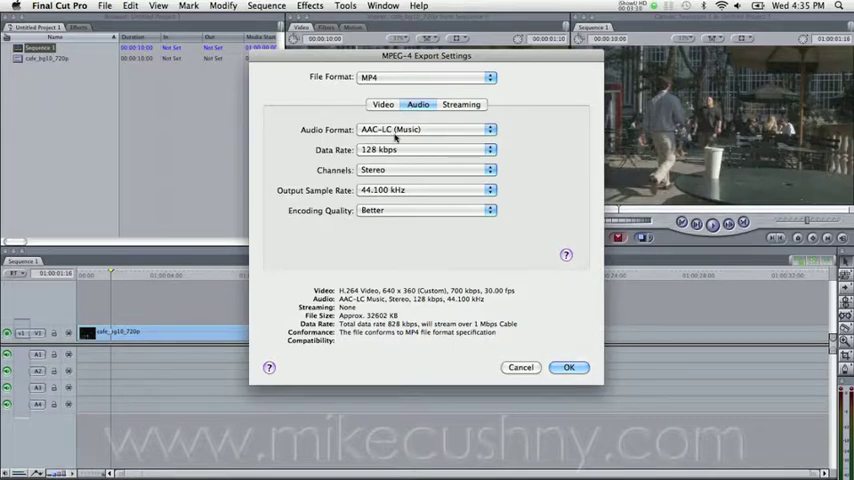
{"action": "mouse_move", "coordinate": [420, 190]}
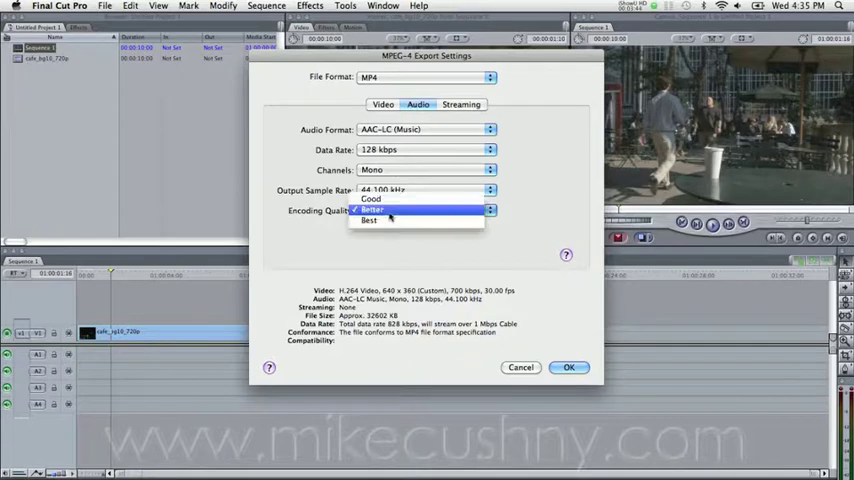
{"action": "left_click", "coordinate": [369, 220]}
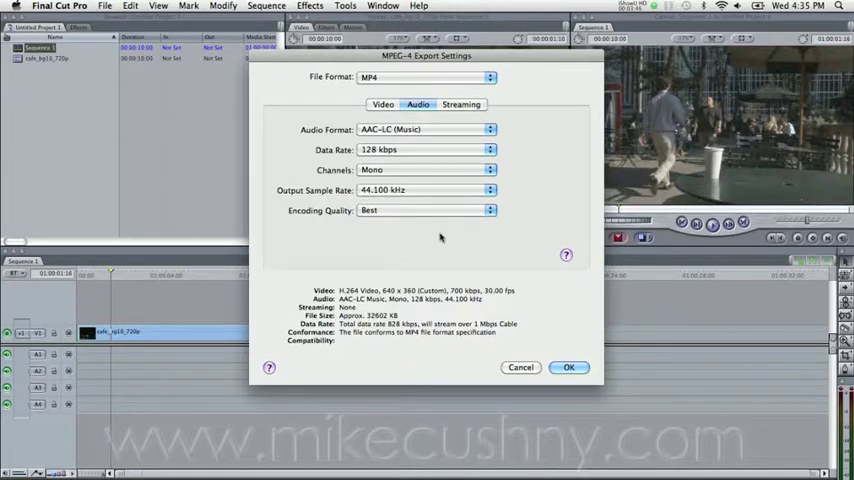
{"action": "left_click", "coordinate": [383, 104]}
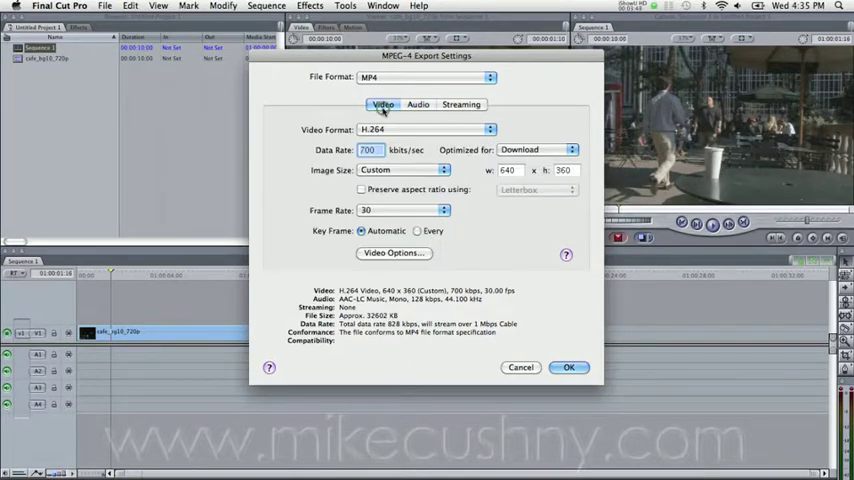
{"action": "left_click", "coordinate": [461, 104]}
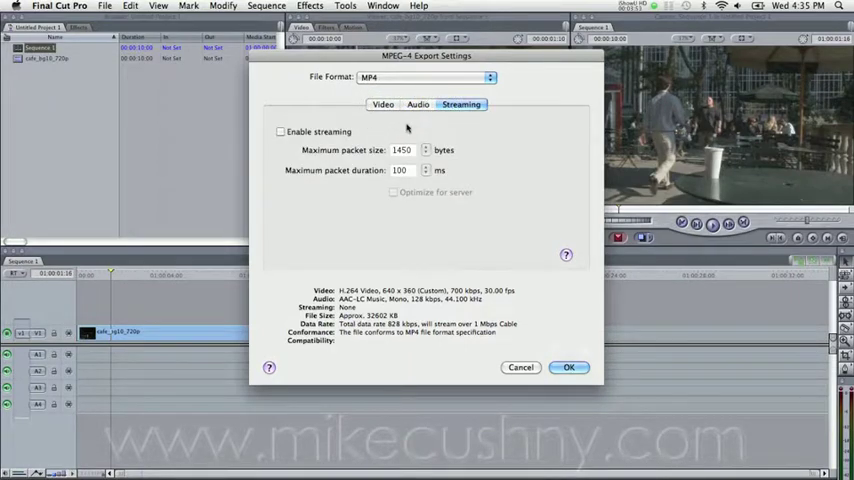
{"action": "mouse_move", "coordinate": [455, 130]}
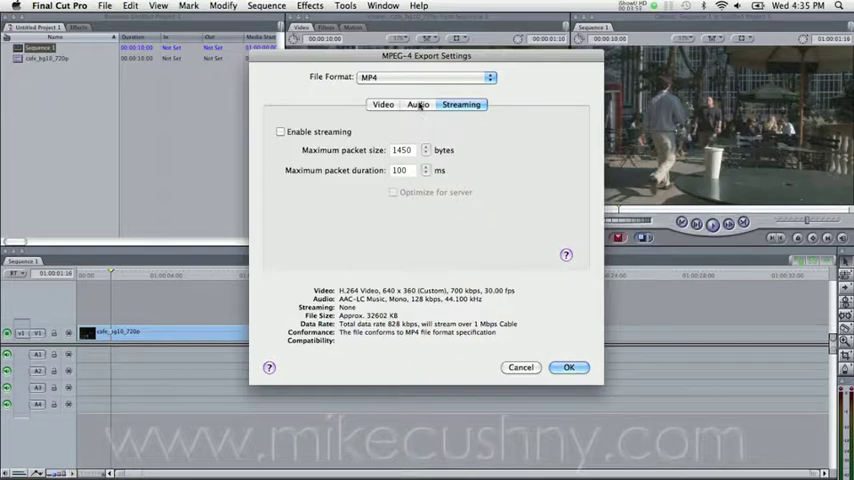
{"action": "left_click", "coordinate": [418, 104]}
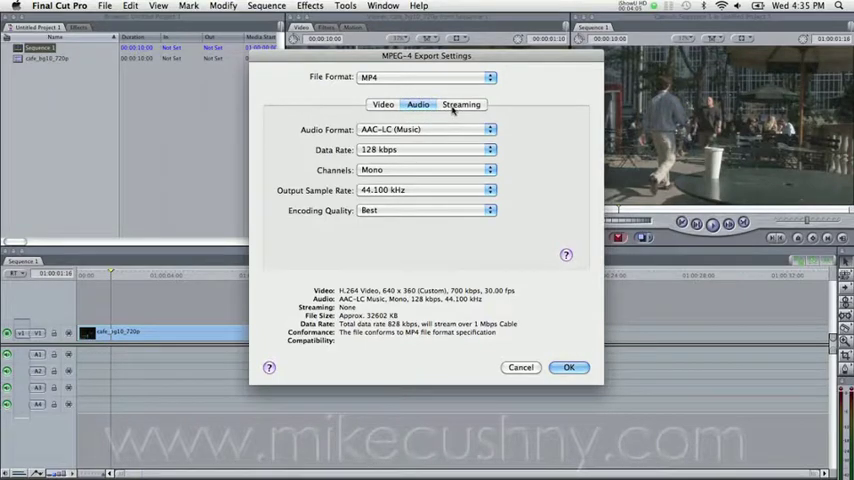
{"action": "left_click", "coordinate": [383, 104]}
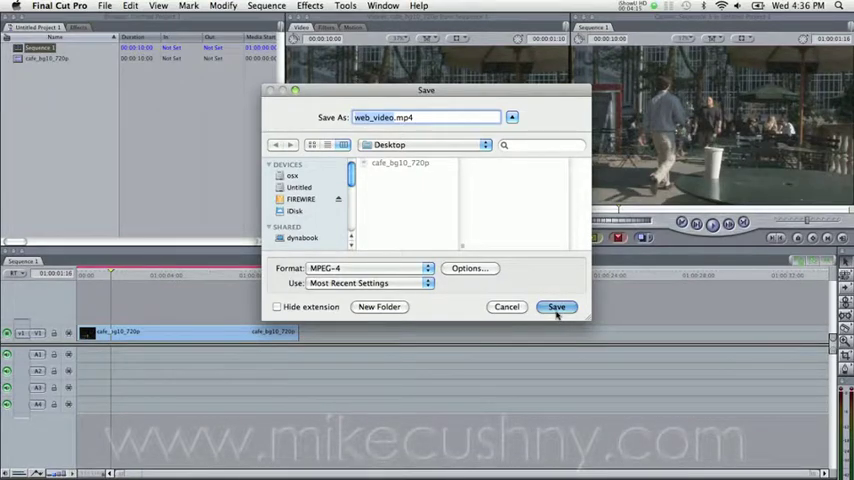
- Confirm the Save dialog to write web_video.mp4 to the Desktop
{"action": "left_click", "coordinate": [557, 307]}
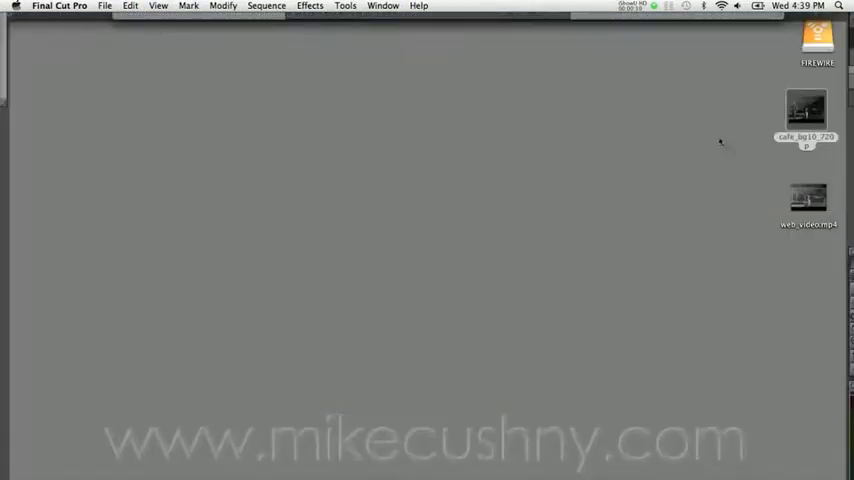
- Move cafe_bg10_720p to the desktop centre and open its Get Info window (72 MB)
{"action": "left_click_drag", "start_coordinate": [806, 110], "coordinate": [424, 115]}
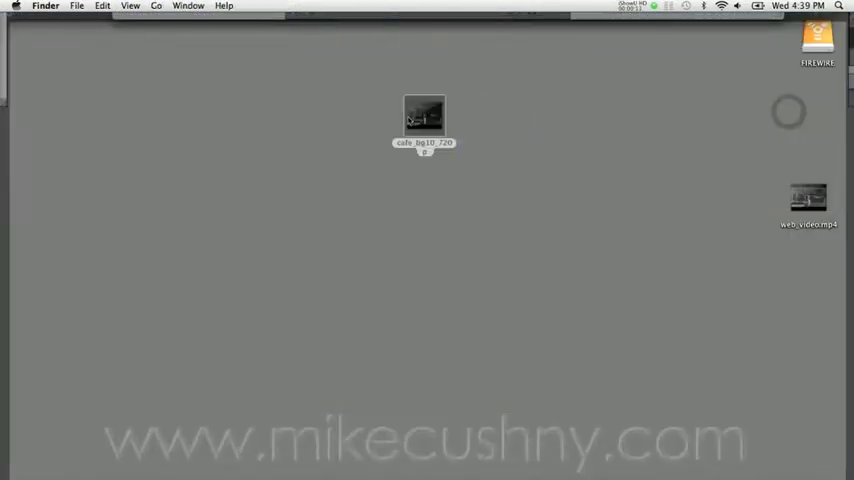
{"action": "right_click", "coordinate": [423, 113]}
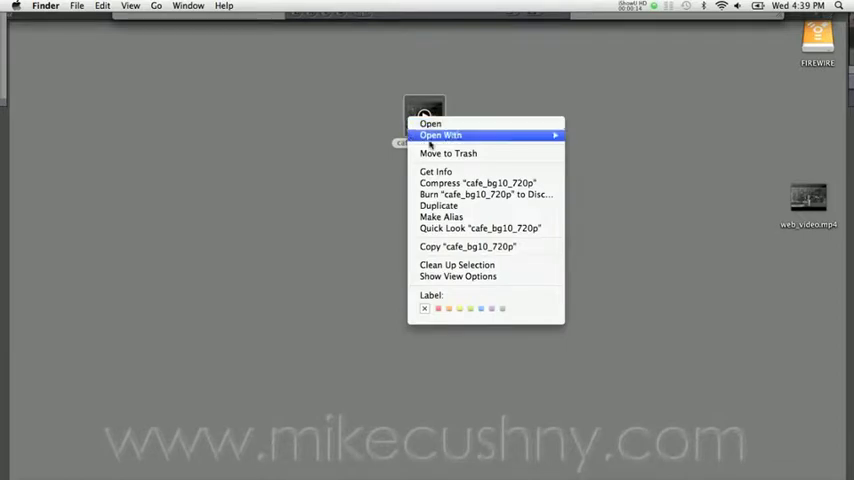
{"action": "left_click", "coordinate": [436, 171]}
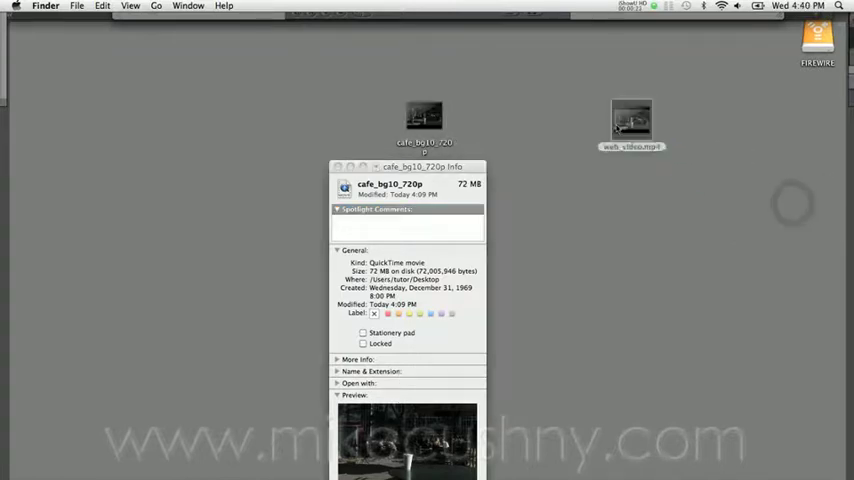
- Open Get Info for web_video.mp4 (889 KB) and pause its preview playback
{"action": "right_click", "coordinate": [630, 120]}
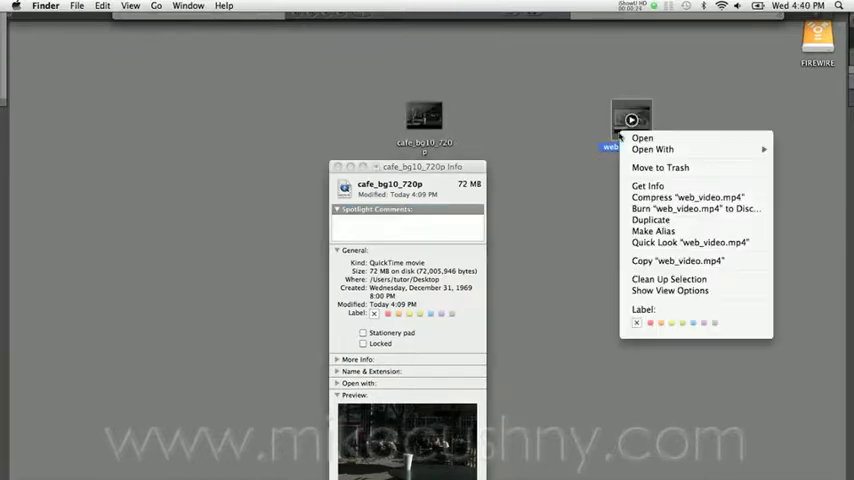
{"action": "left_click", "coordinate": [647, 185]}
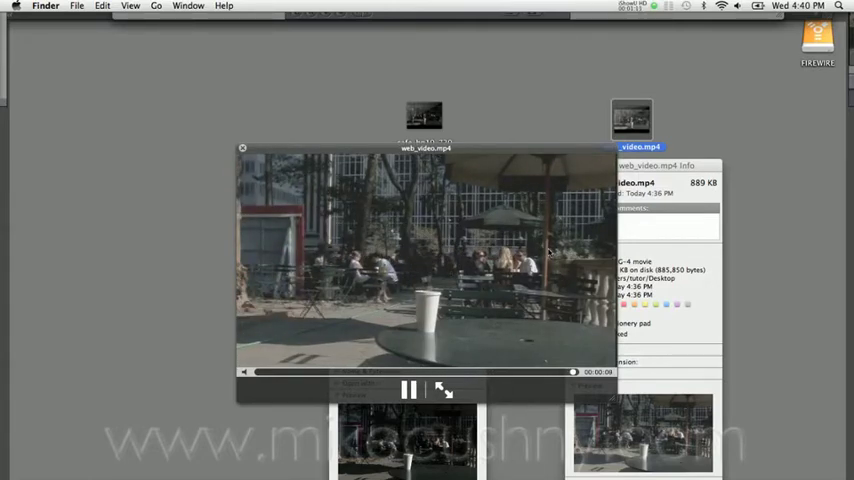
{"action": "left_click", "coordinate": [408, 389]}
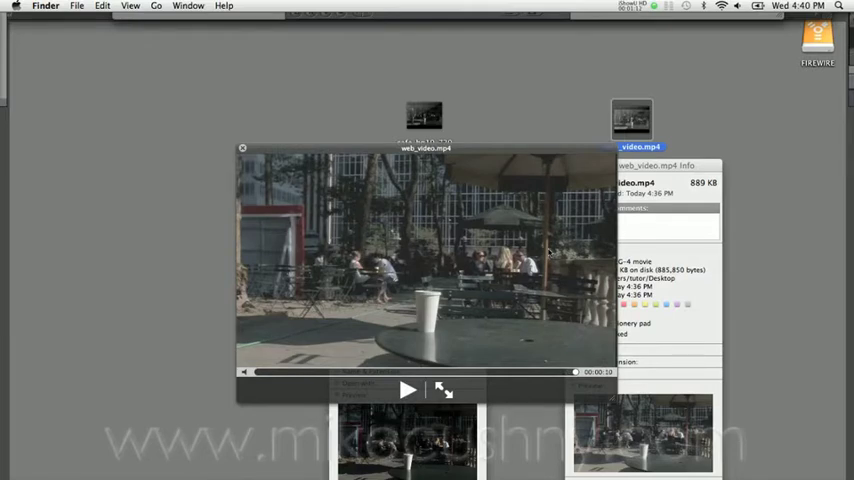